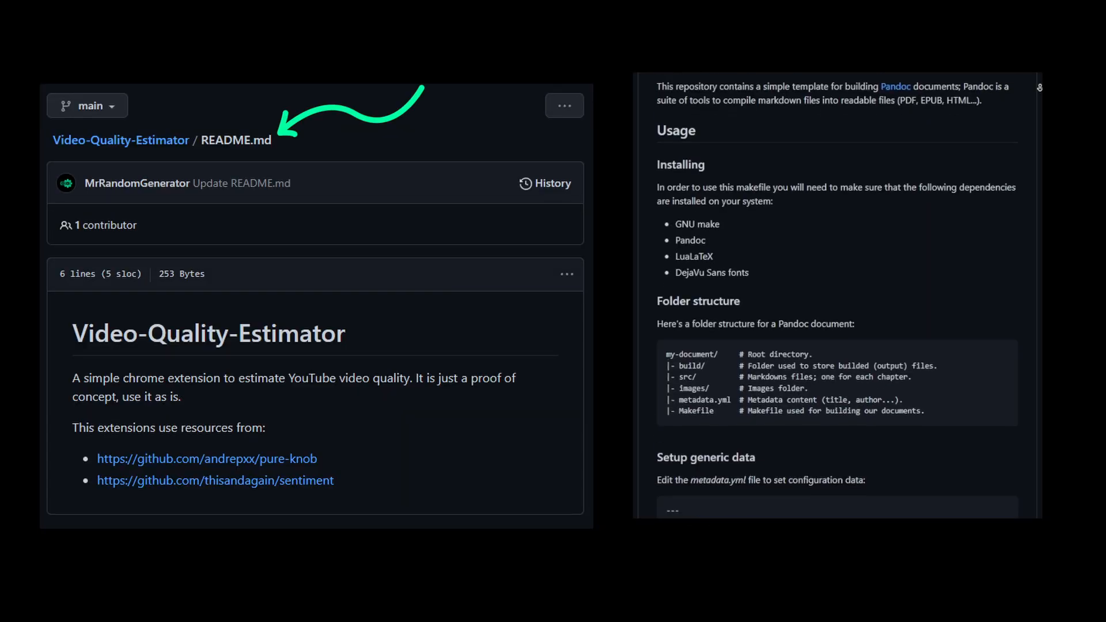
scroll(down, 3)
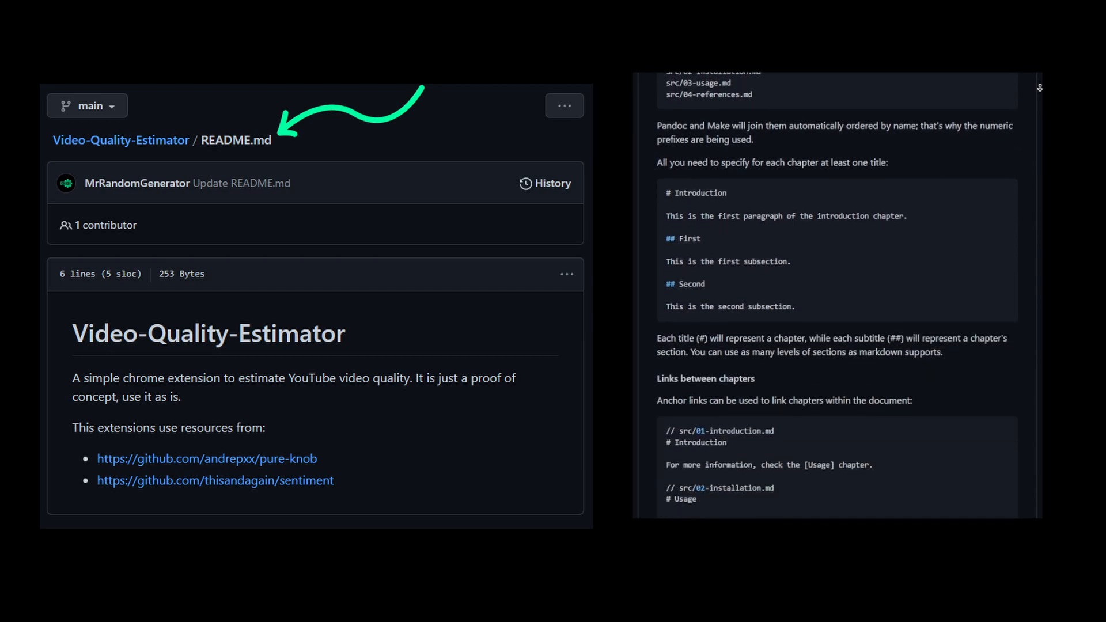
scroll(down, 3)
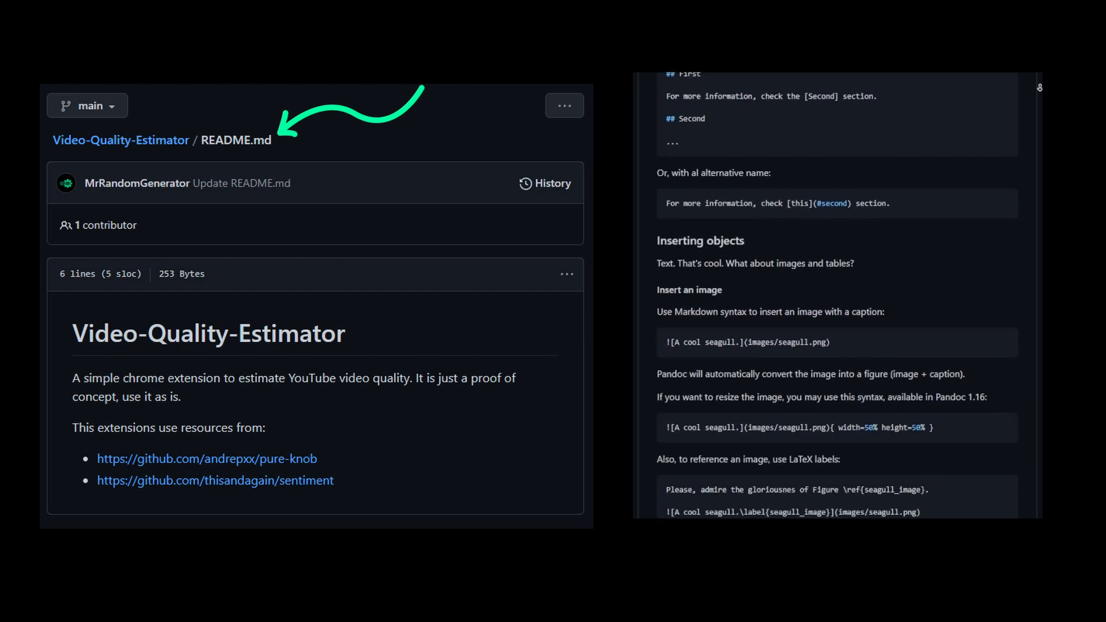